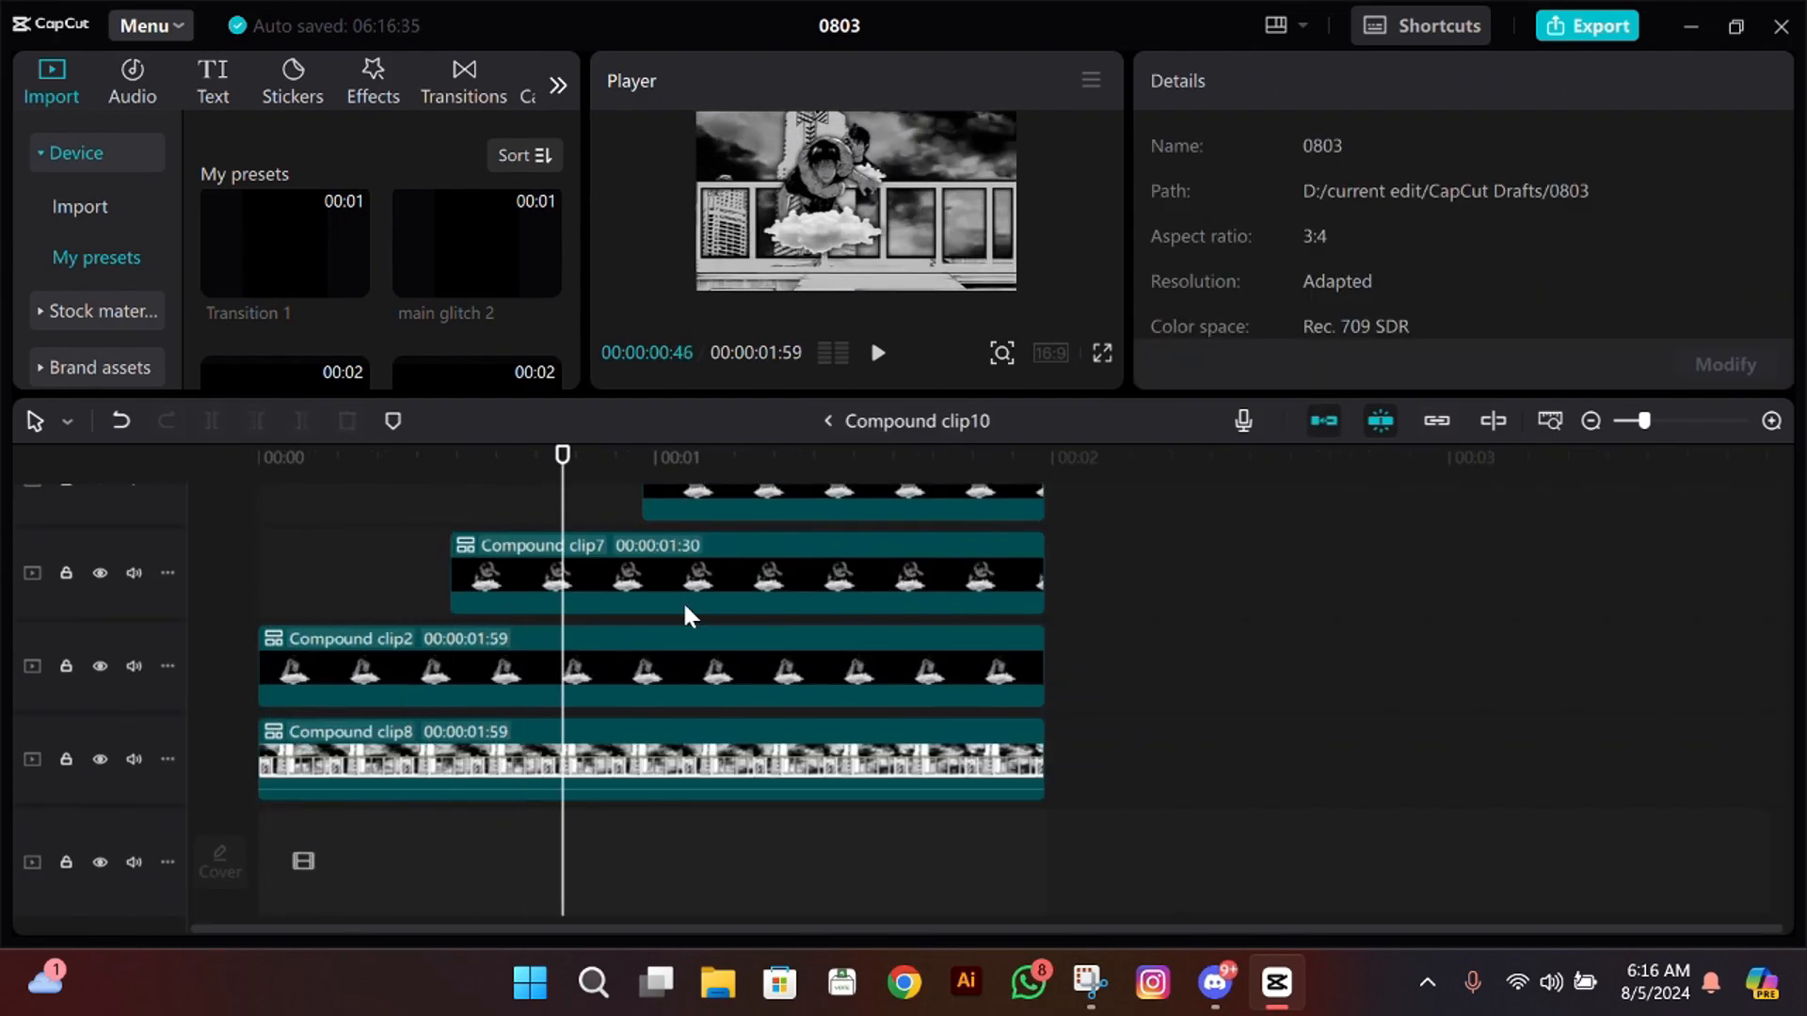
# Step: Return from the Compound clip10 view to the main project timeline
pyautogui.doubleClick(686, 587)
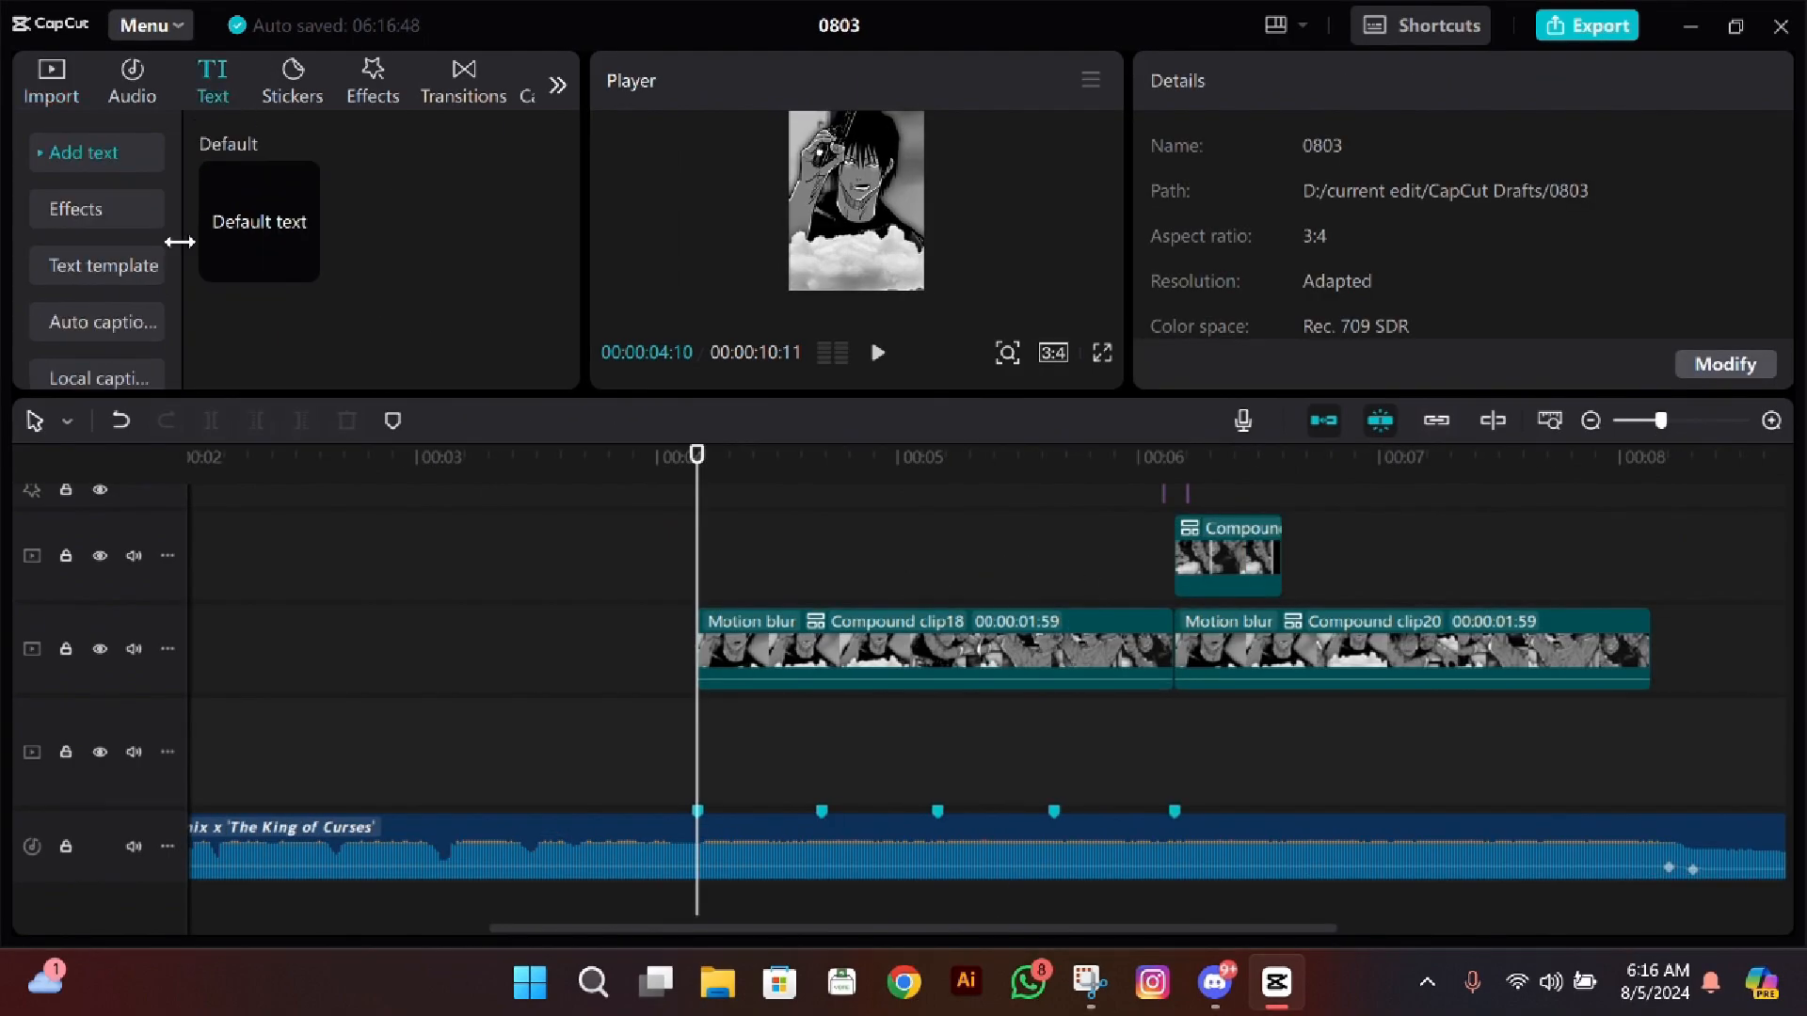
# Step: Add a Default text clip and restyle it in a handwritten font
pyautogui.click(96, 153)
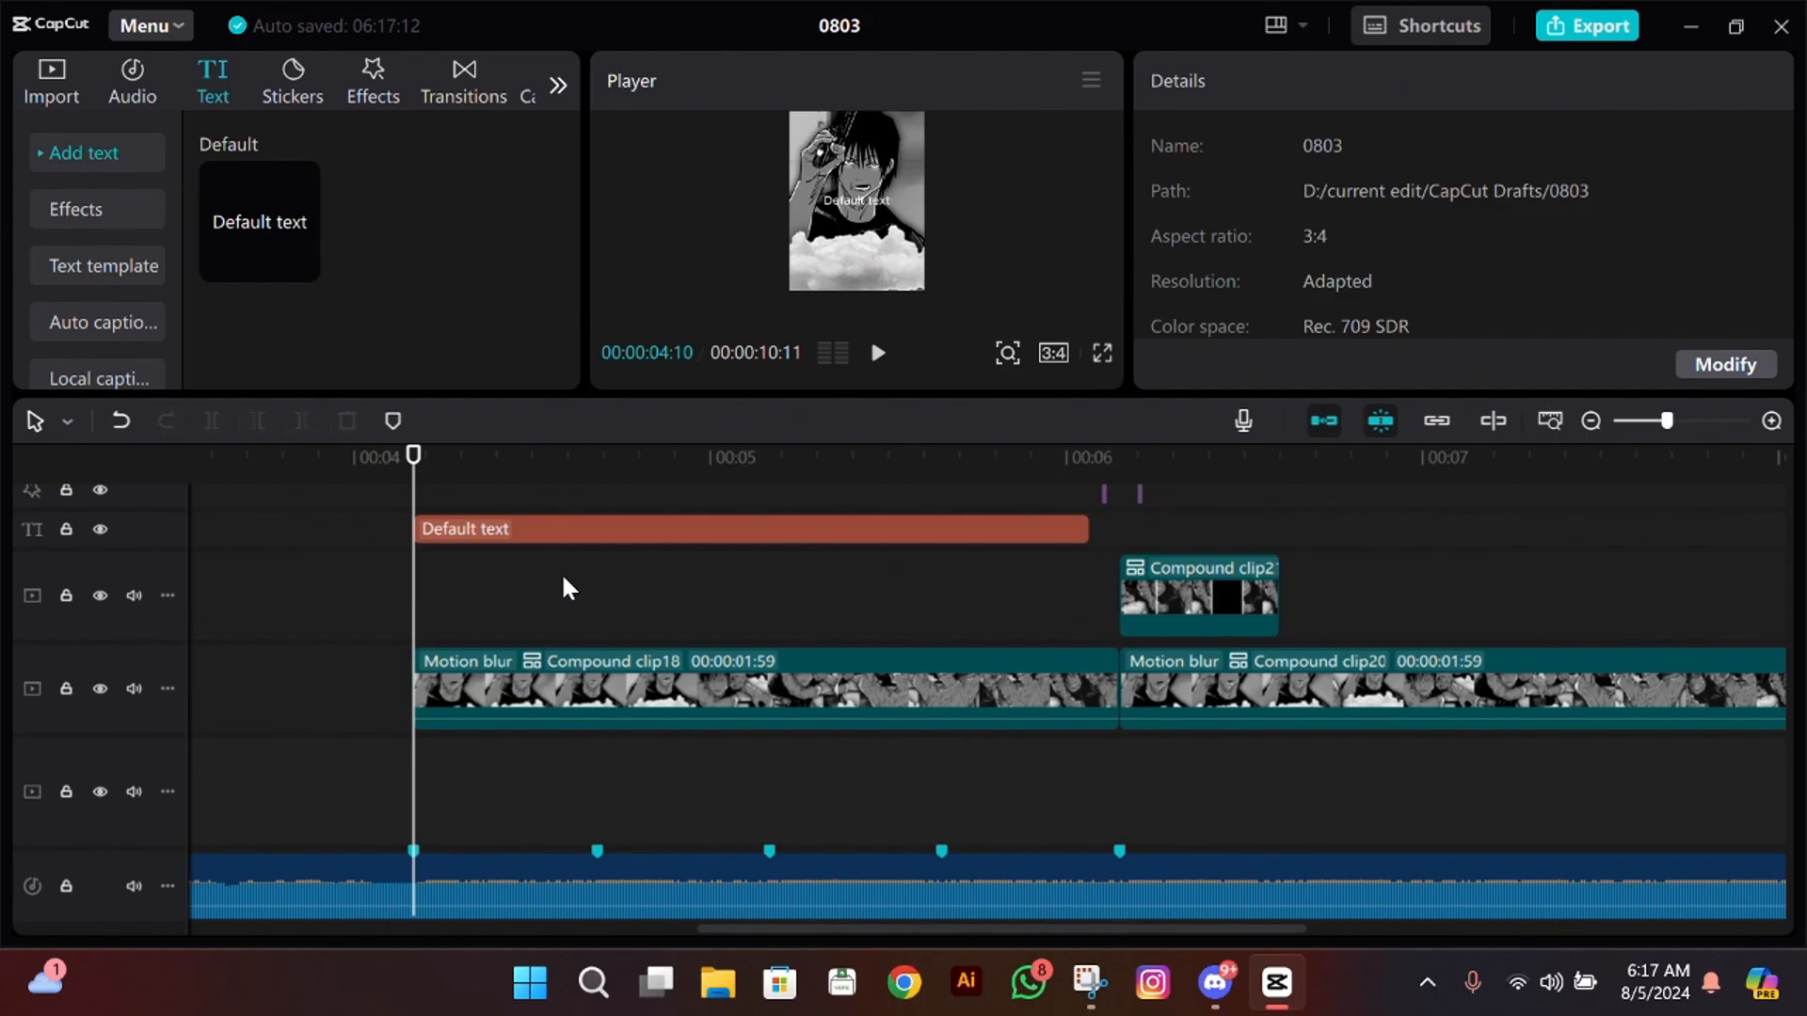
pyautogui.click(749, 529)
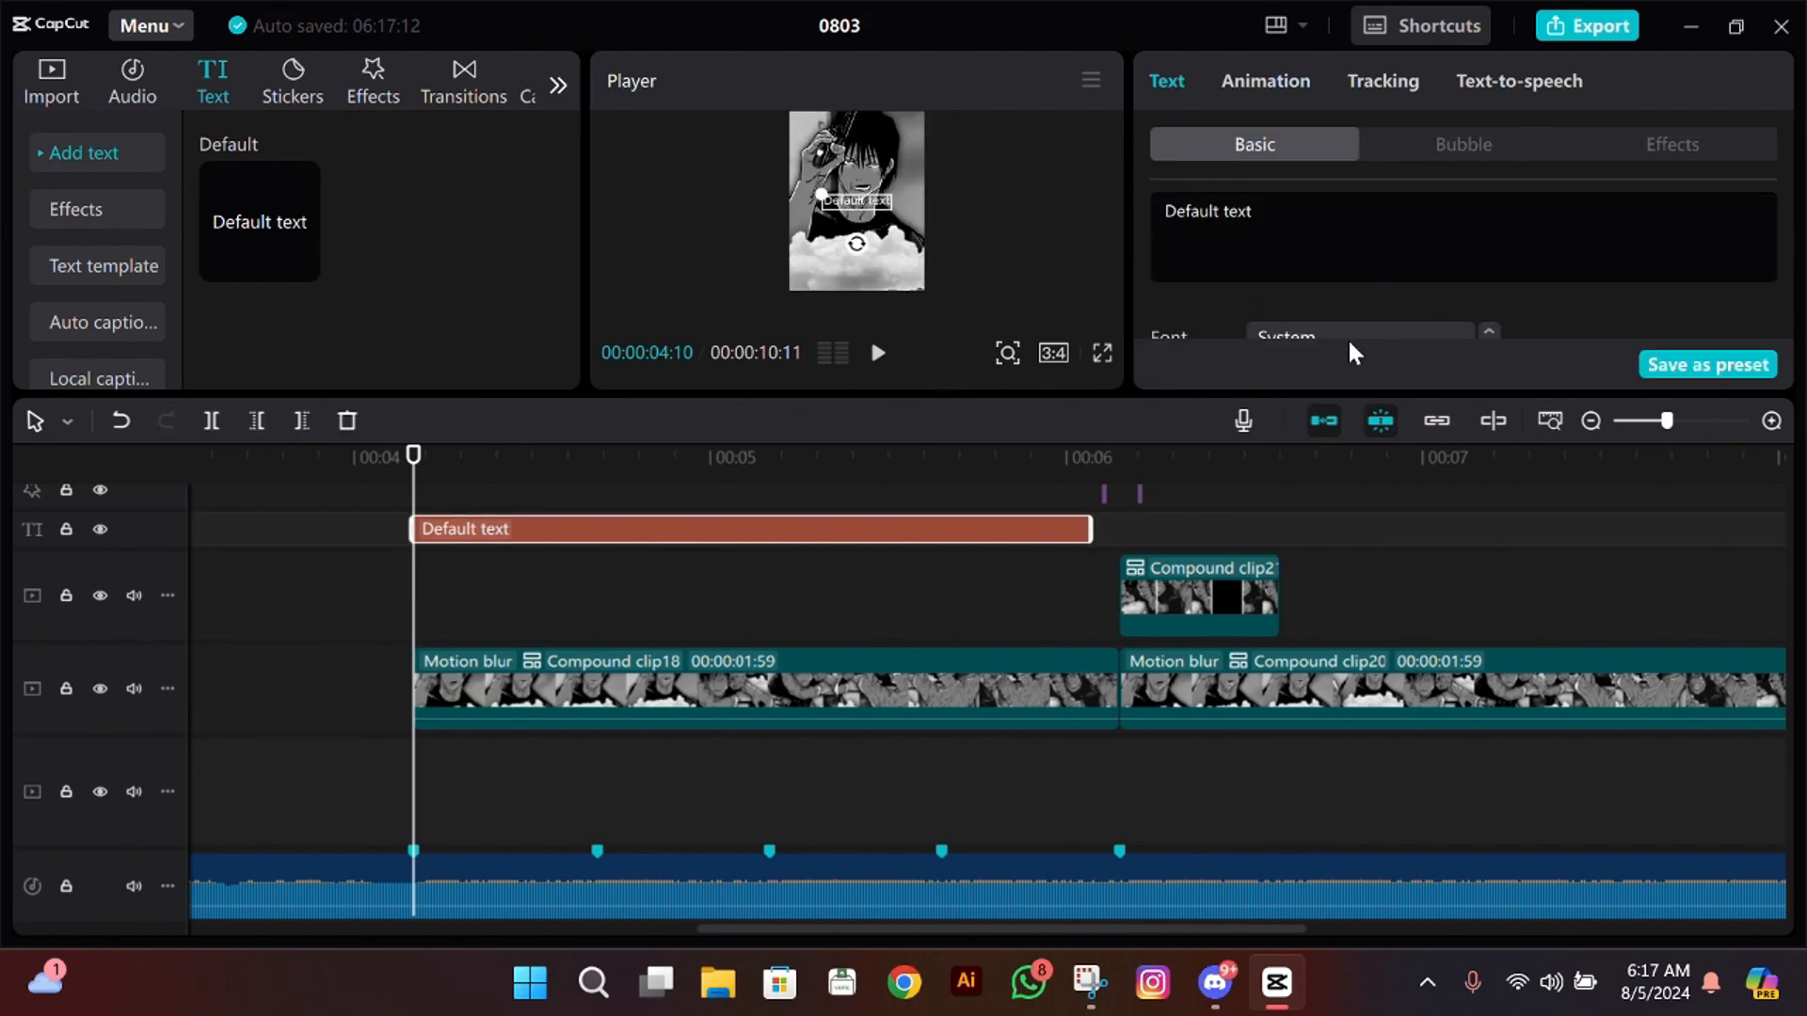
pyautogui.click(1357, 337)
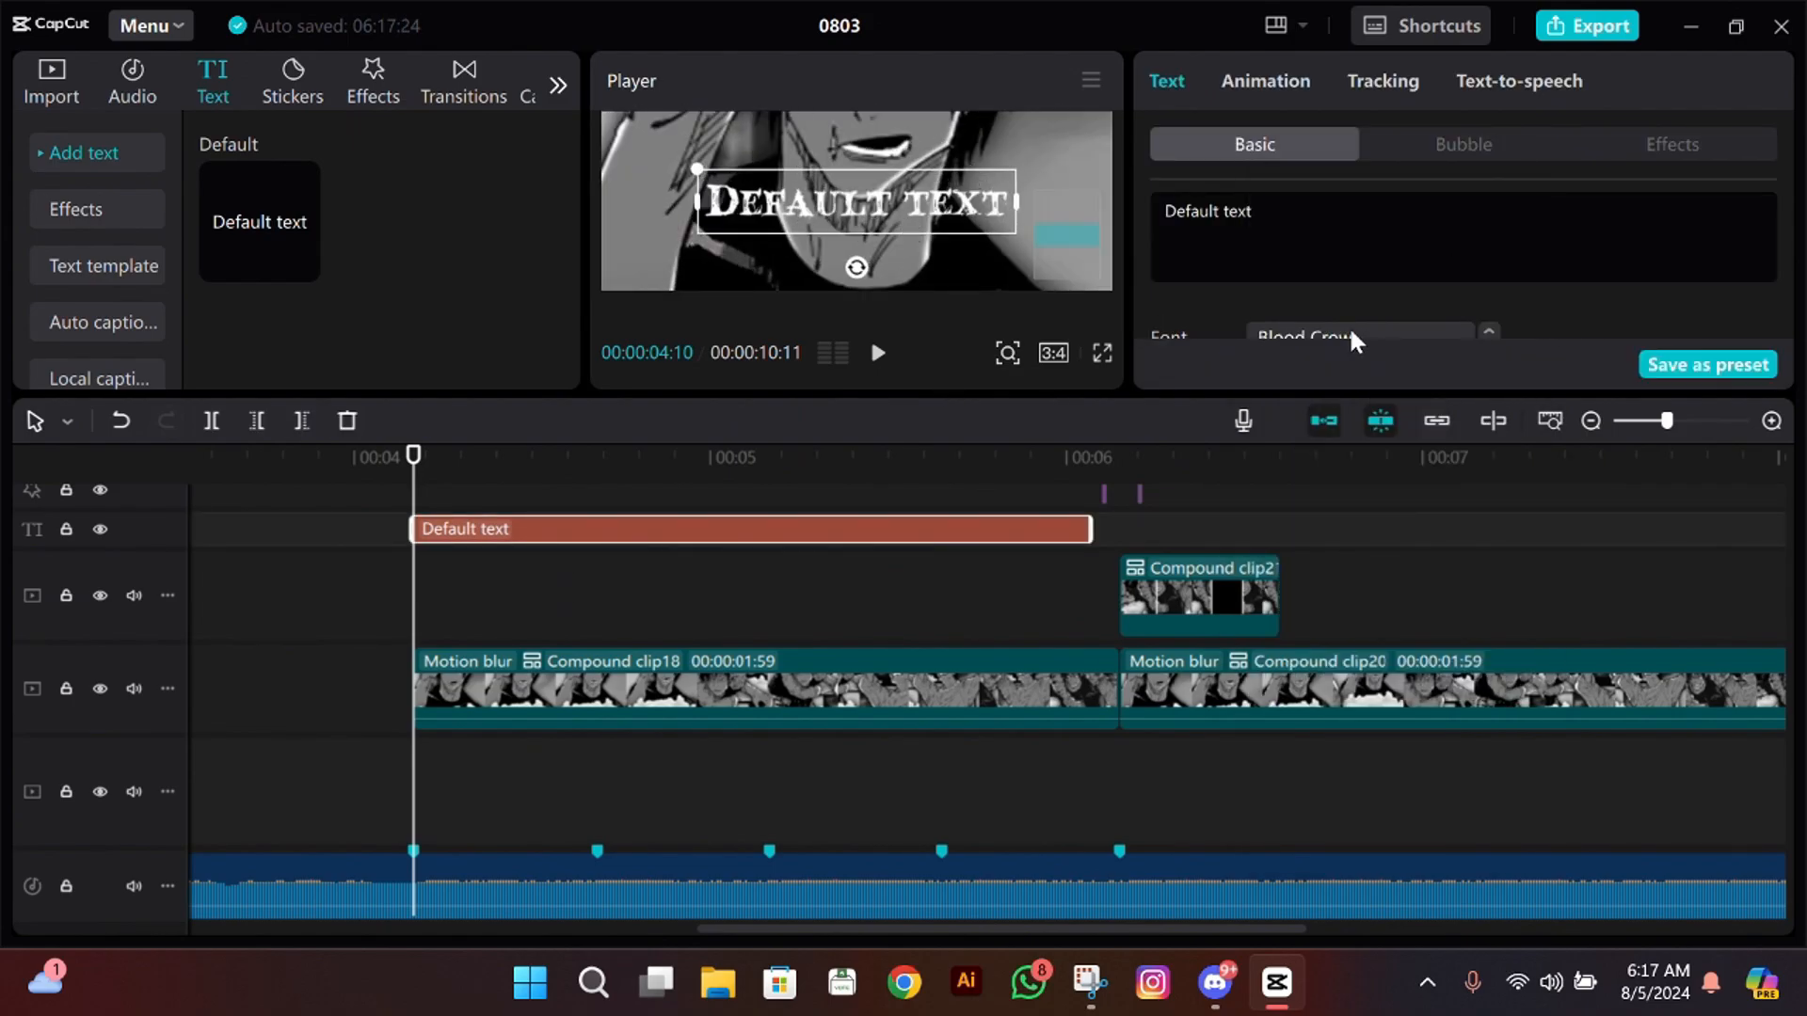
pyautogui.click(1360, 335)
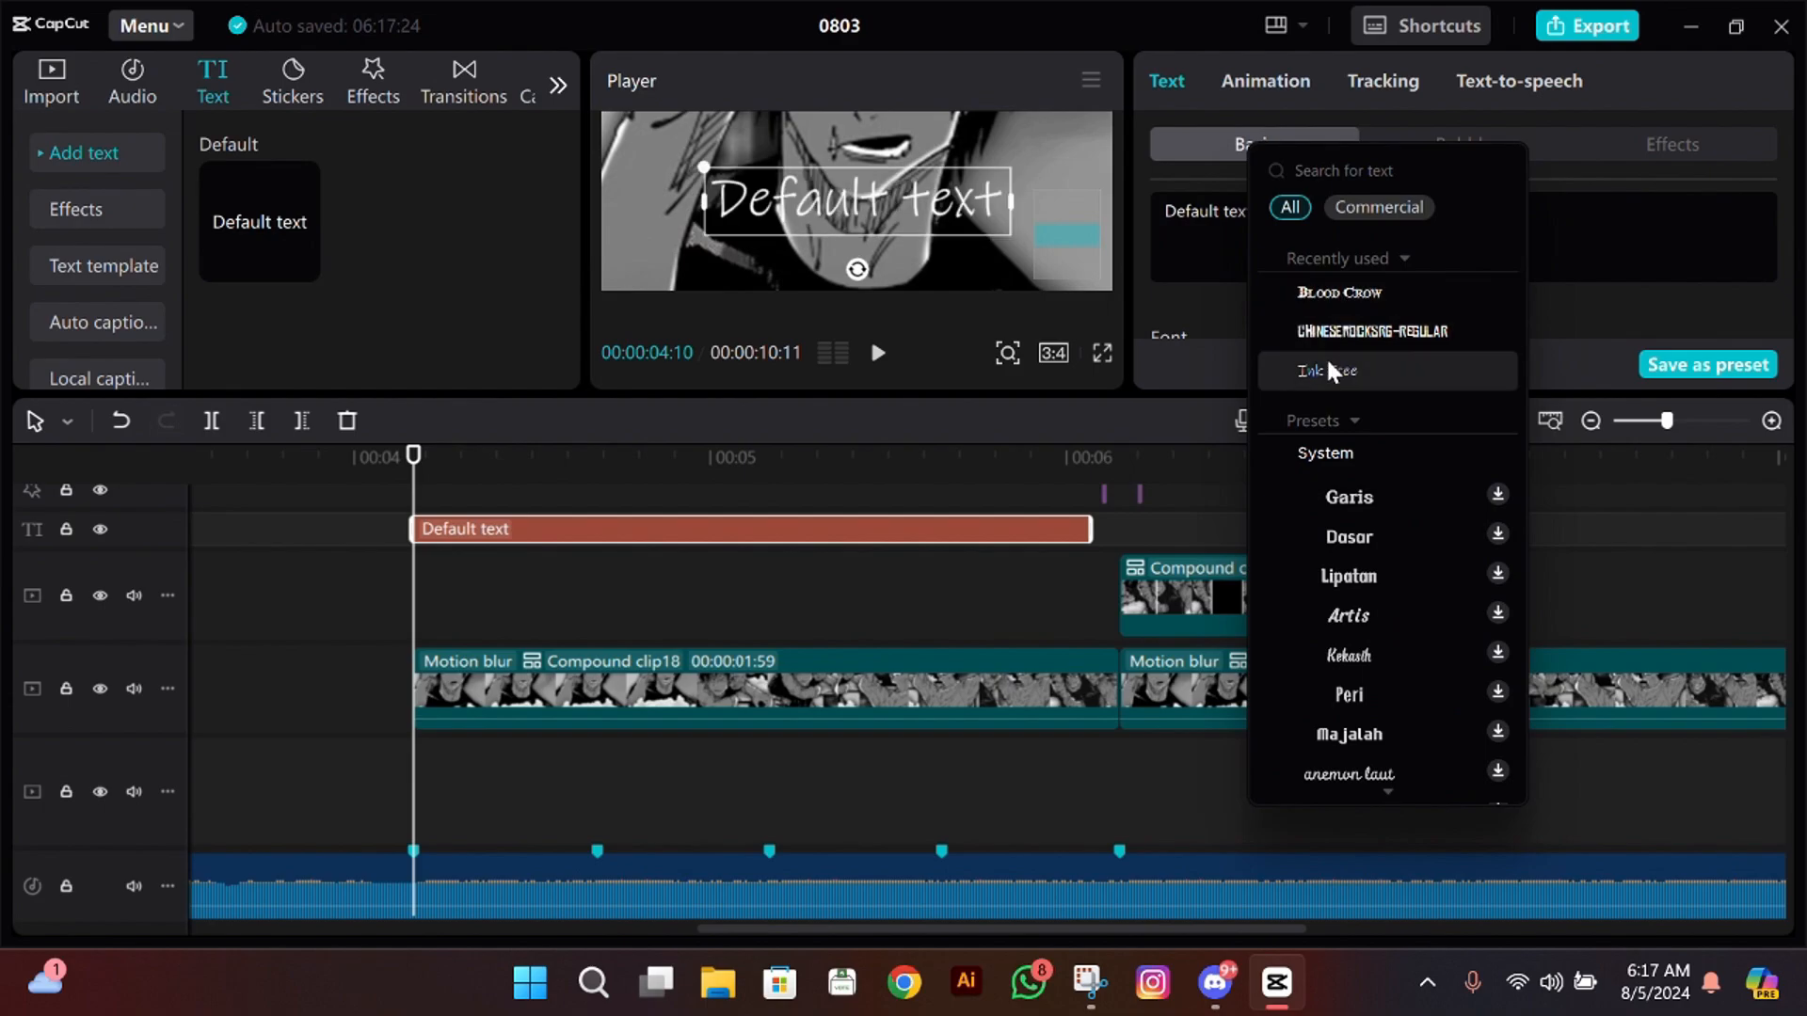
pyautogui.click(1326, 370)
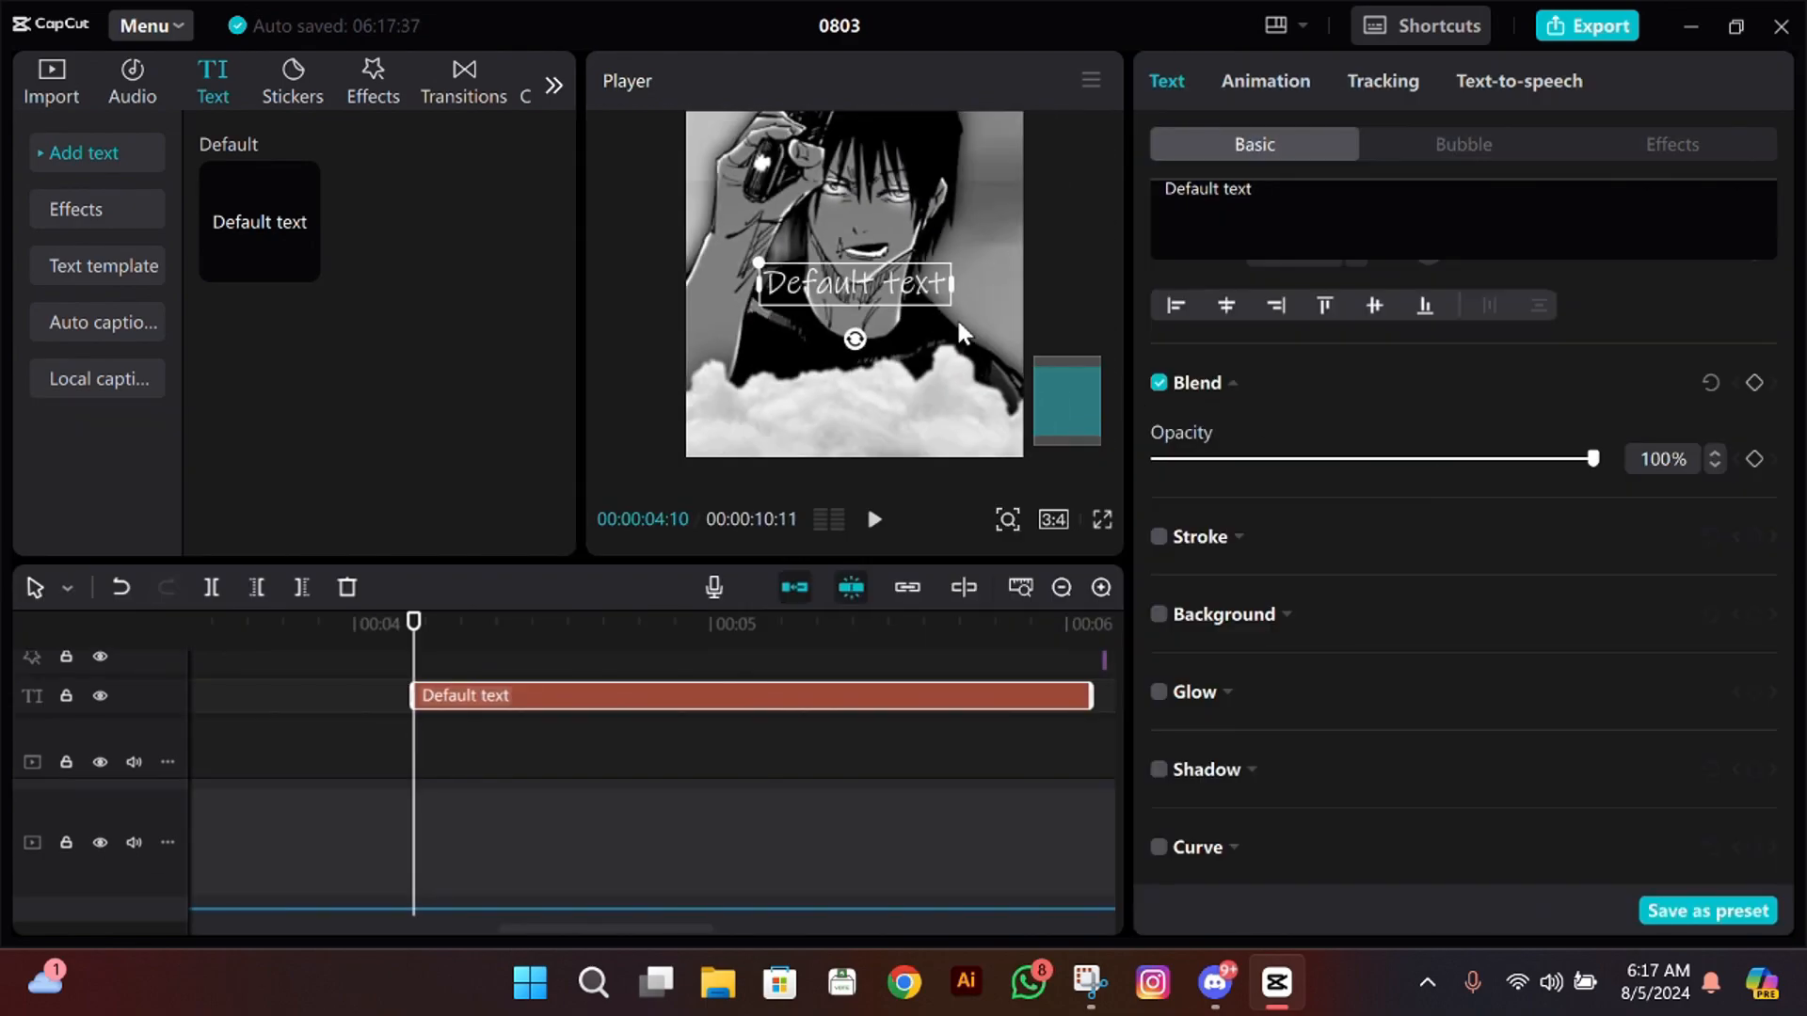
# Step: Enable a black text shadow with 17% blur, distance 5 and -27° angle
pyautogui.click(1159, 770)
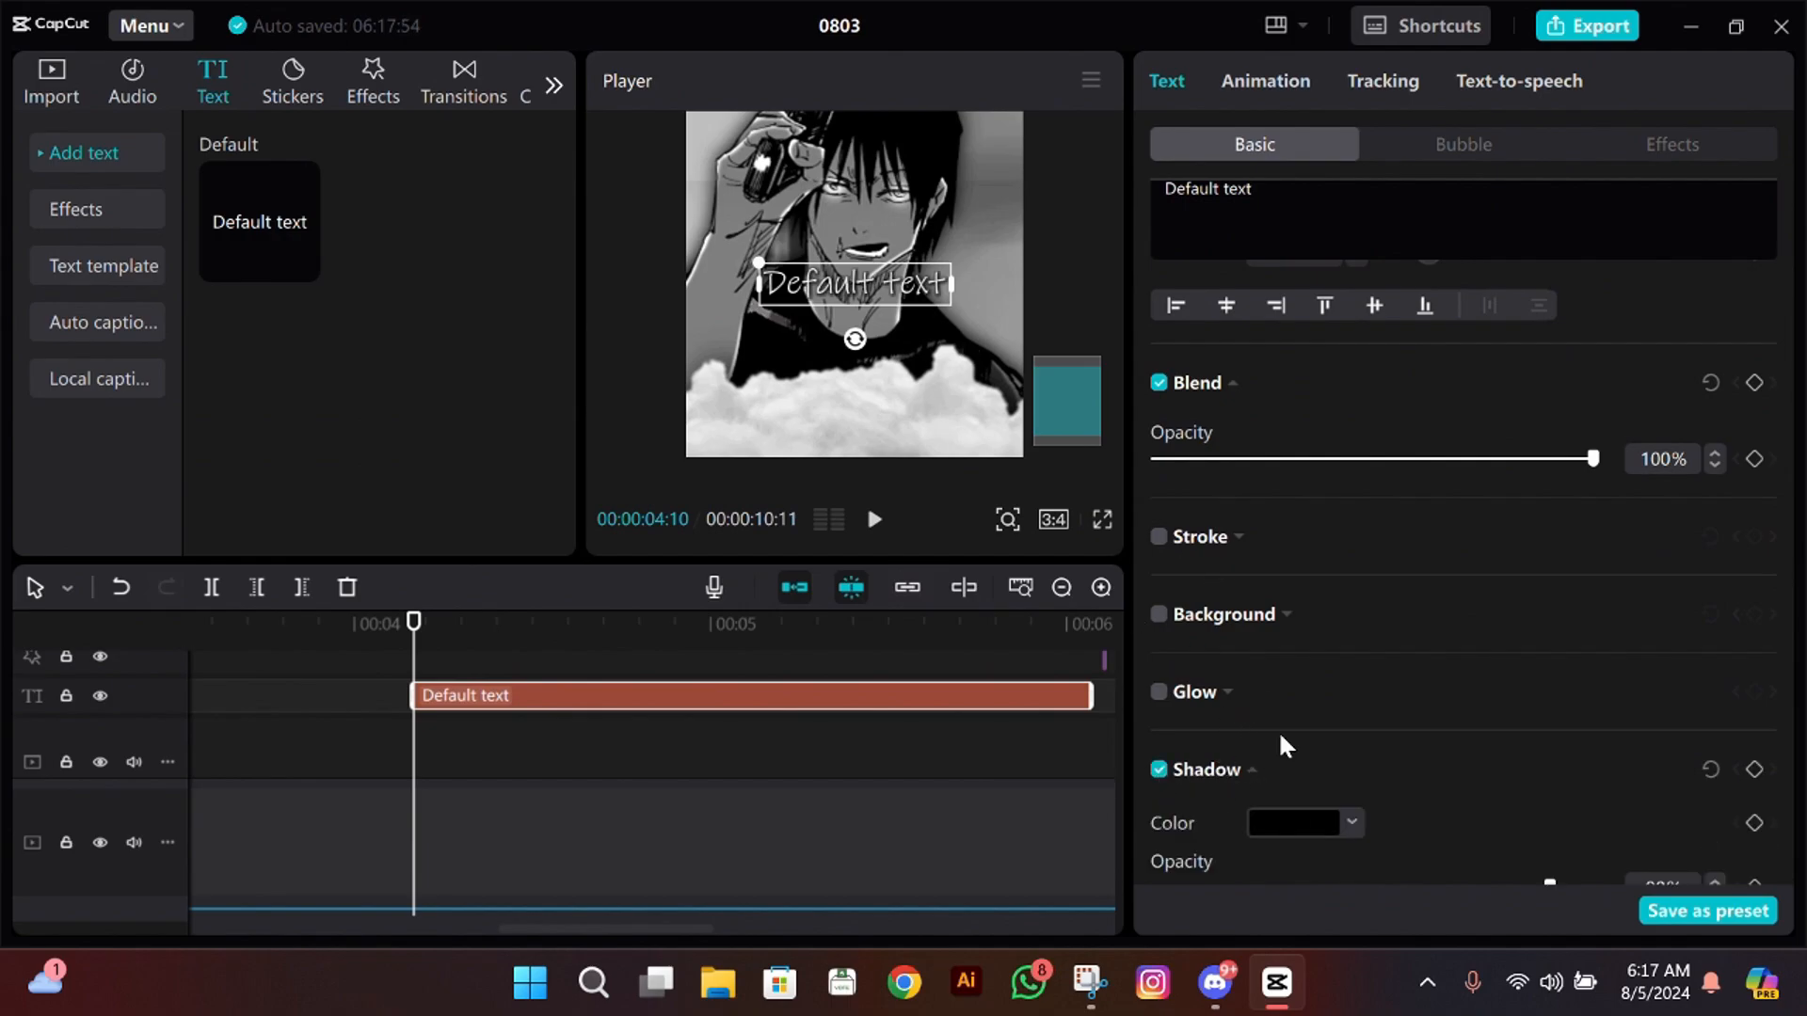
pyautogui.scroll(-3)
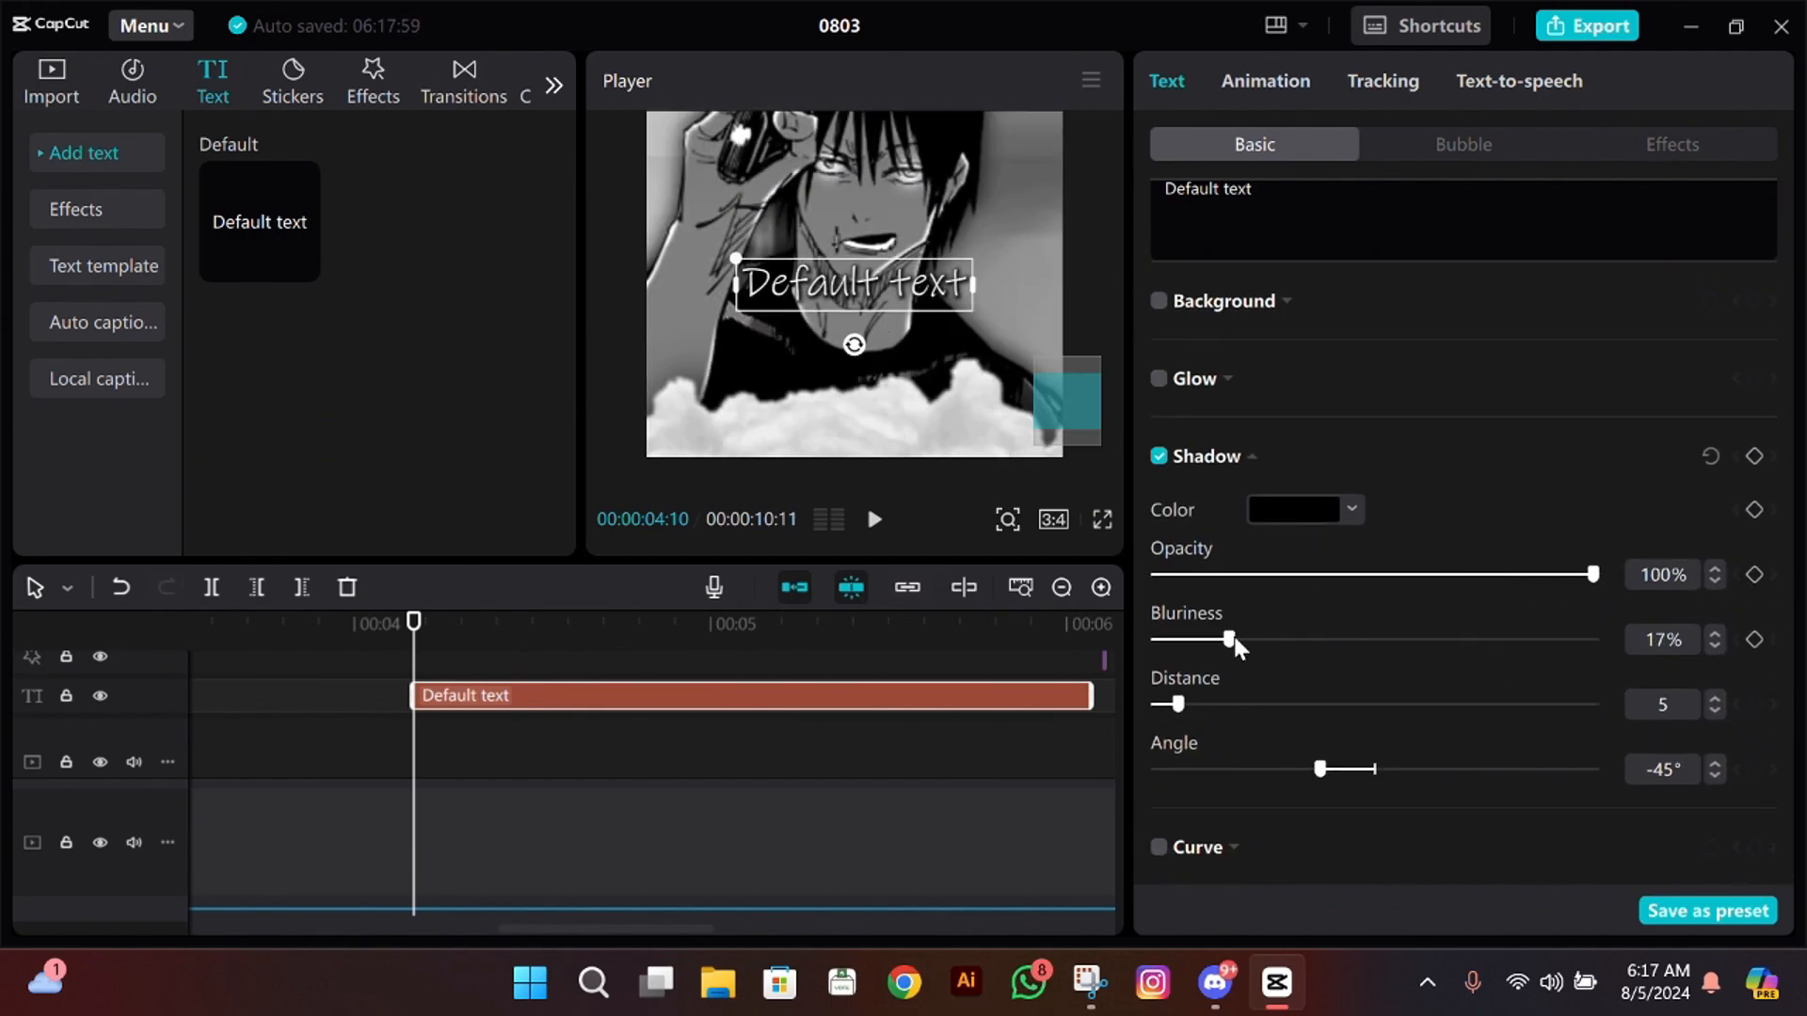
pyautogui.moveTo(1319, 768); pyautogui.dragTo(1340, 769)
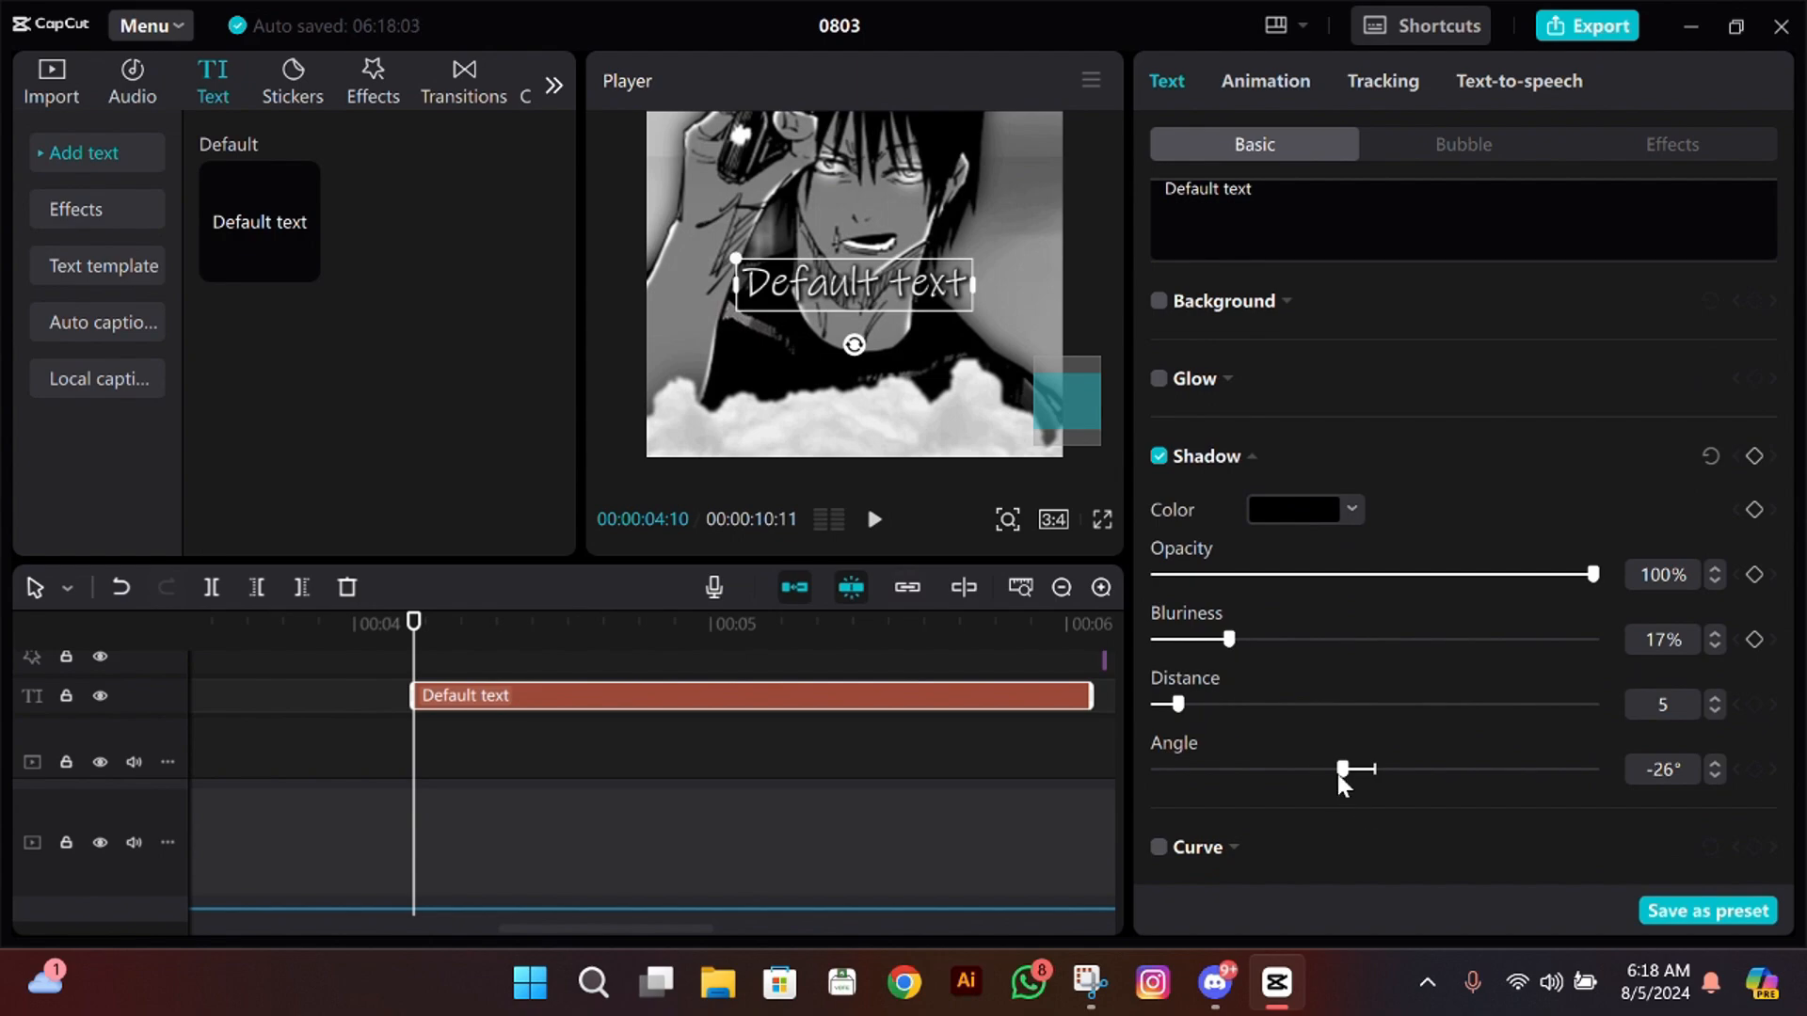
pyautogui.moveTo(1356, 769); pyautogui.dragTo(1340, 769)
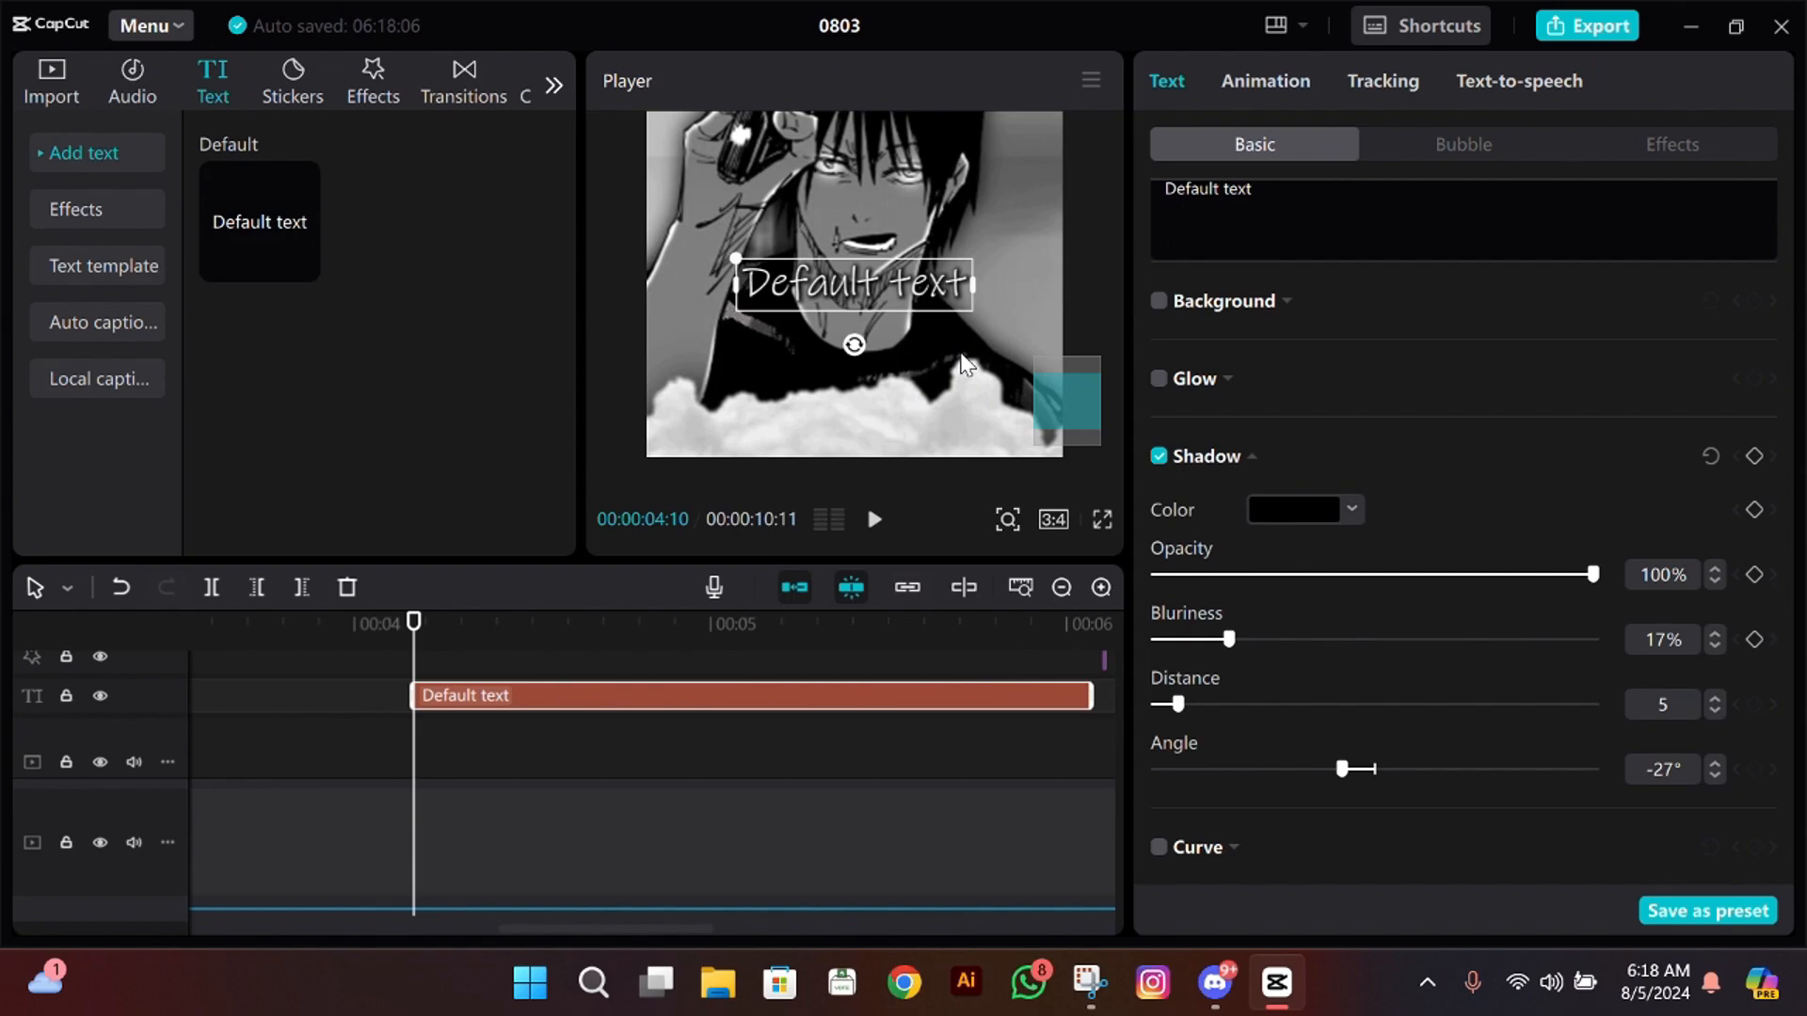
# Step: Enable a white glow with intensity 29 and range 40
pyautogui.click(1159, 378)
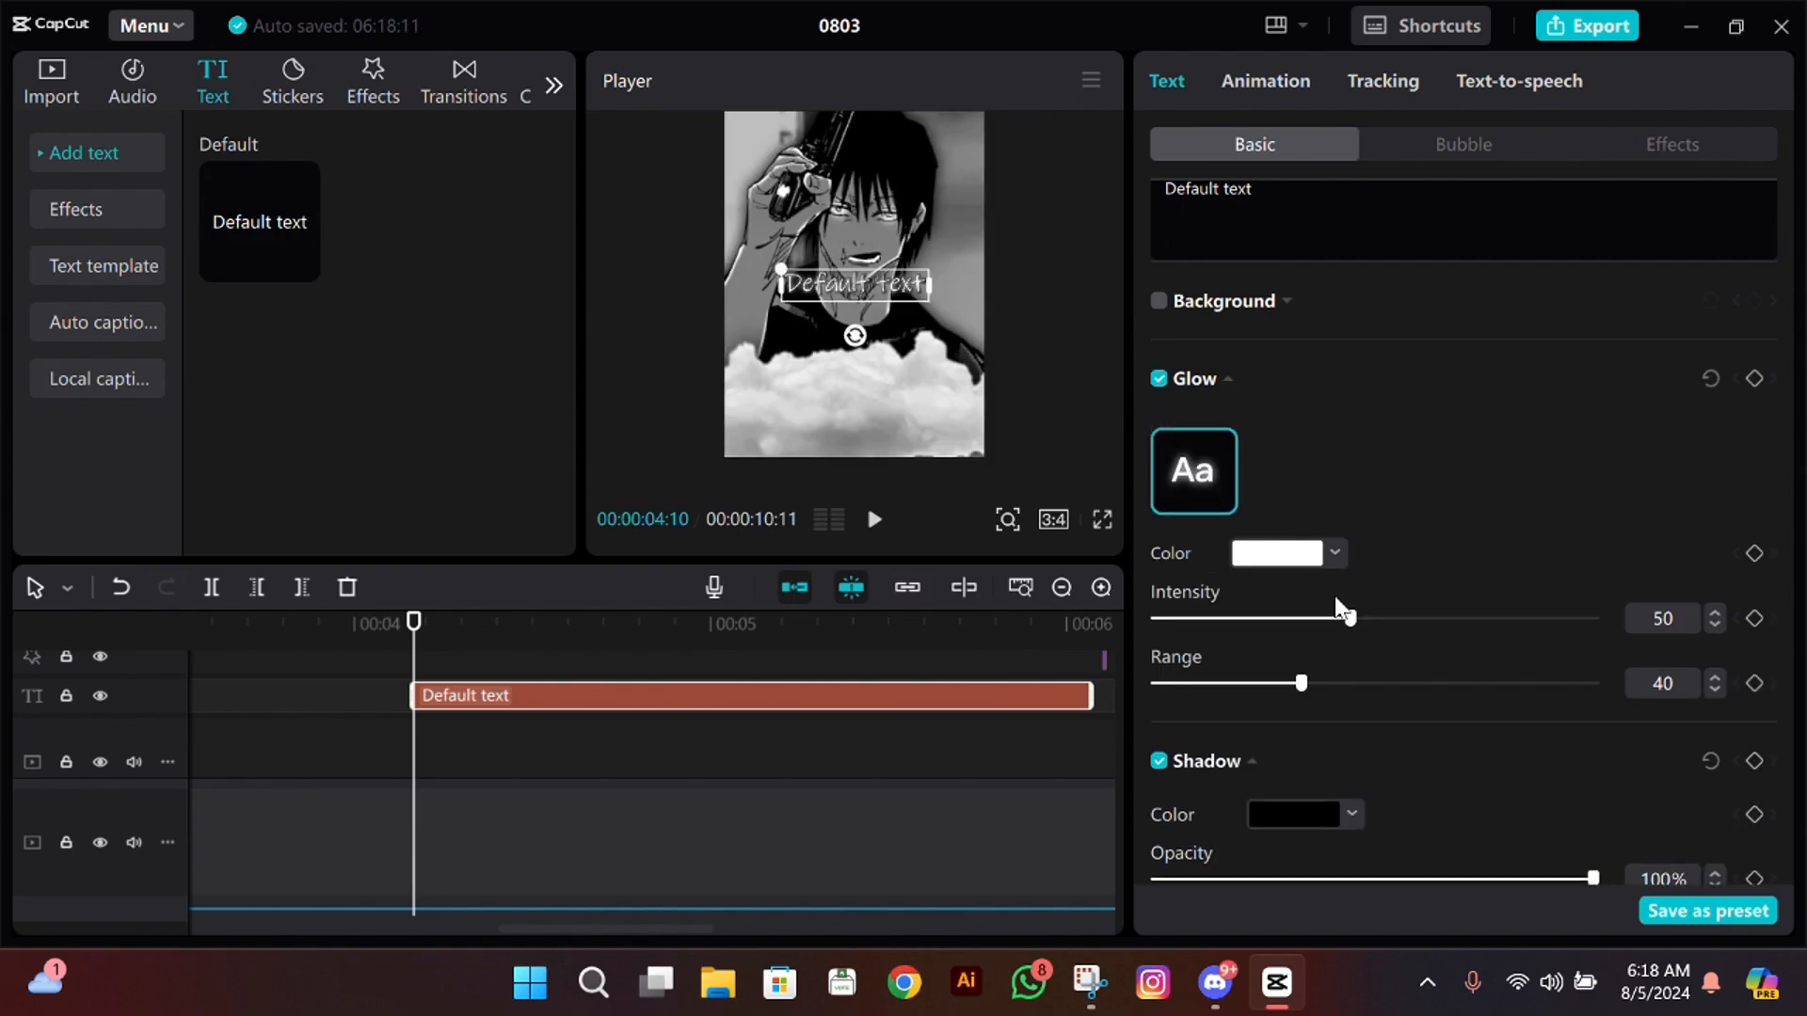
pyautogui.moveTo(1347, 617); pyautogui.dragTo(1247, 617)
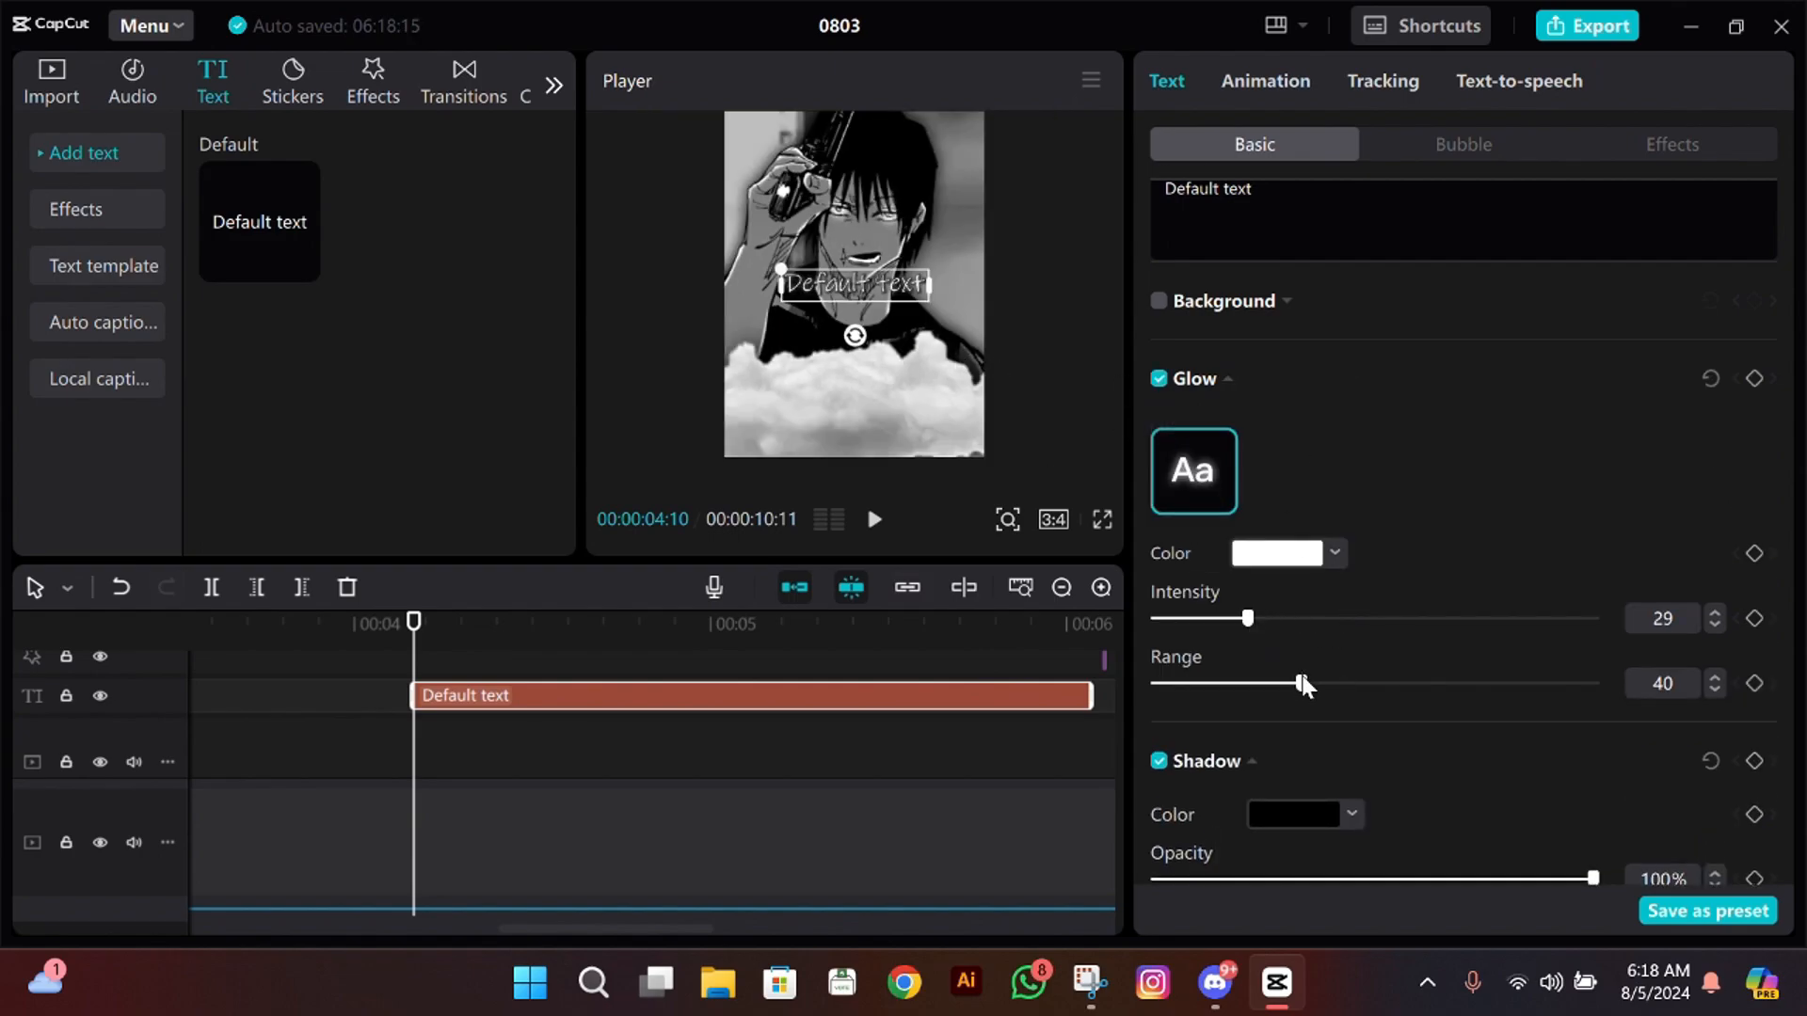
pyautogui.moveTo(1299, 682); pyautogui.dragTo(1591, 682)
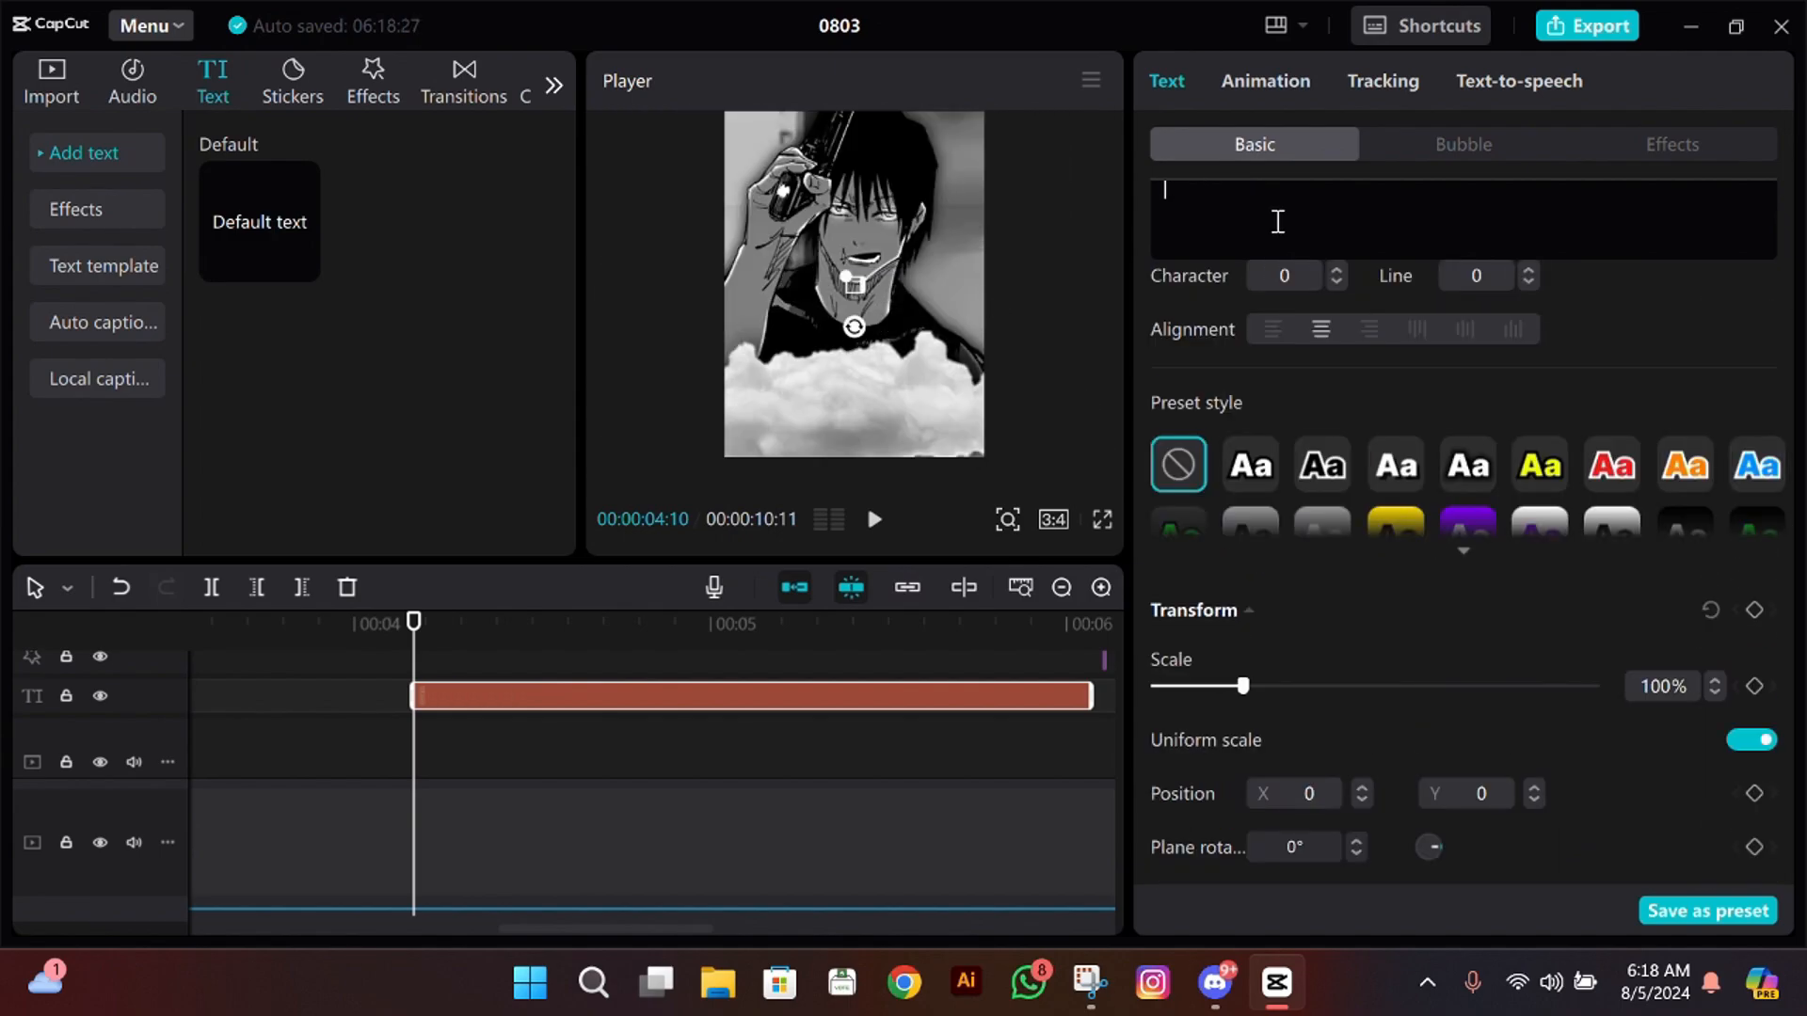
# Step: Change the text to 'AMERICAN'
pyautogui.write('AMERICAN')
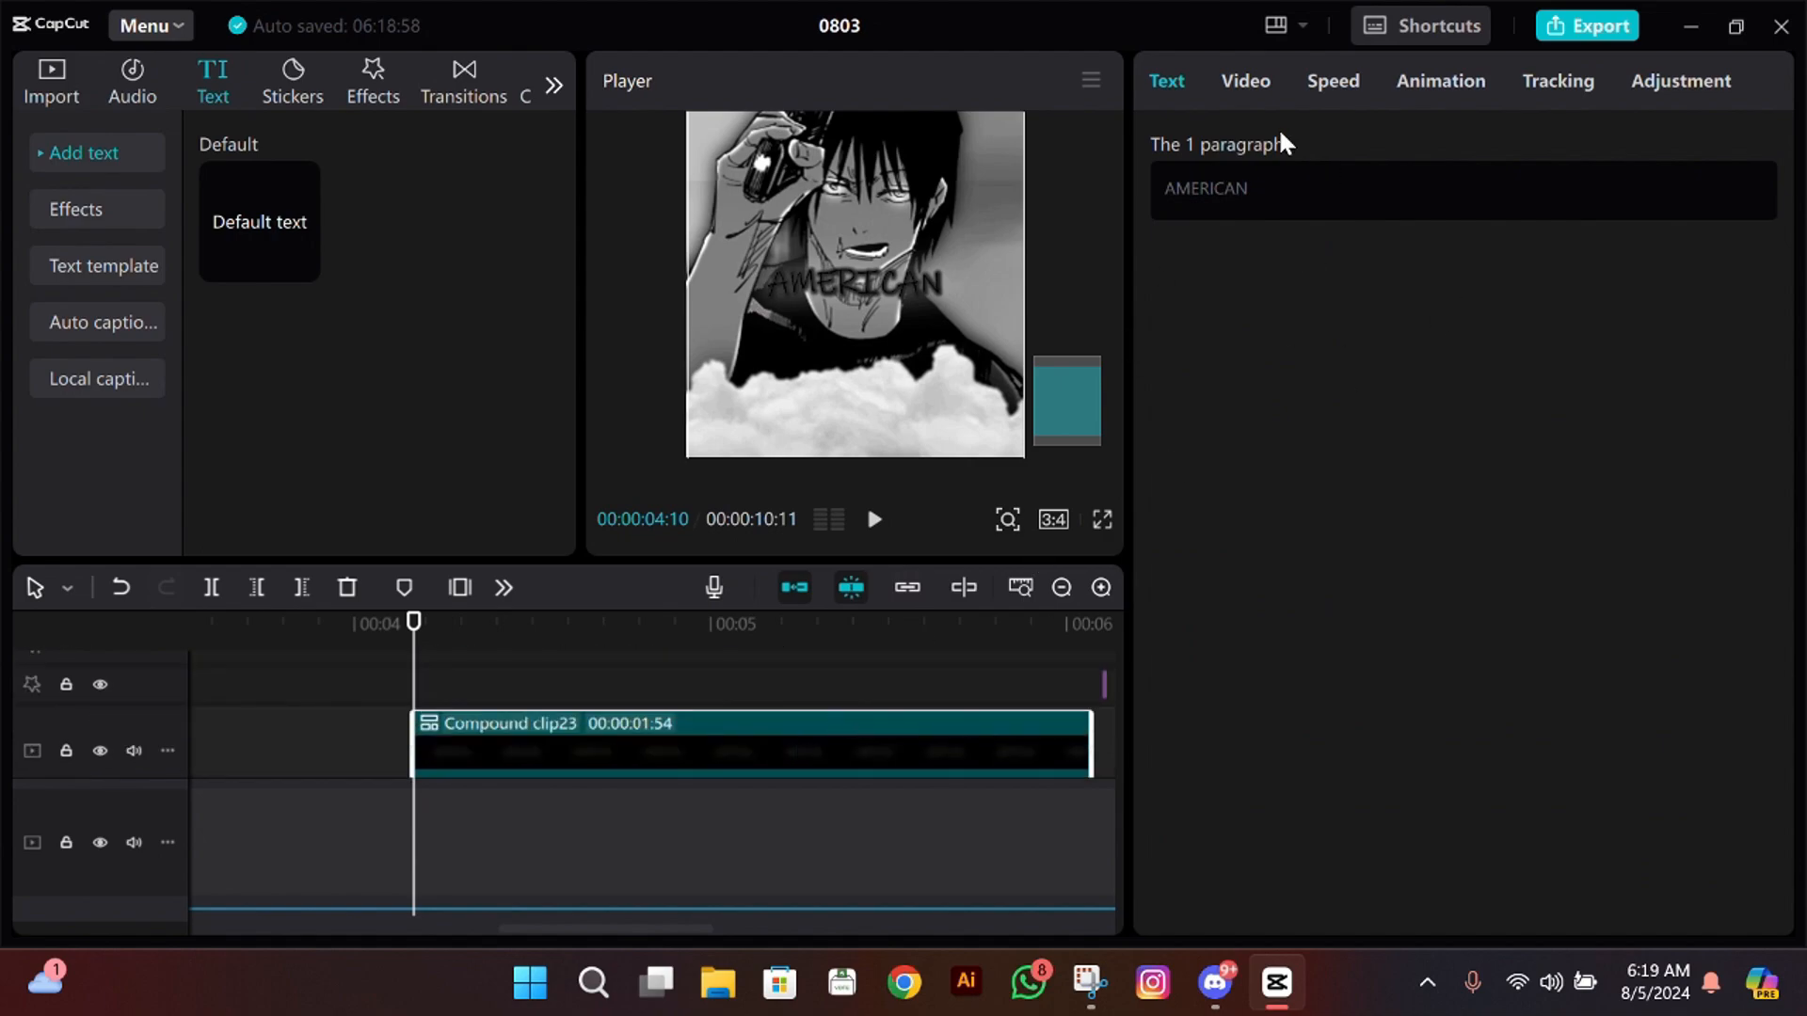
# Step: Apply a Horizontal mask to the AMERICAN clip with feather 10
pyautogui.click(1244, 81)
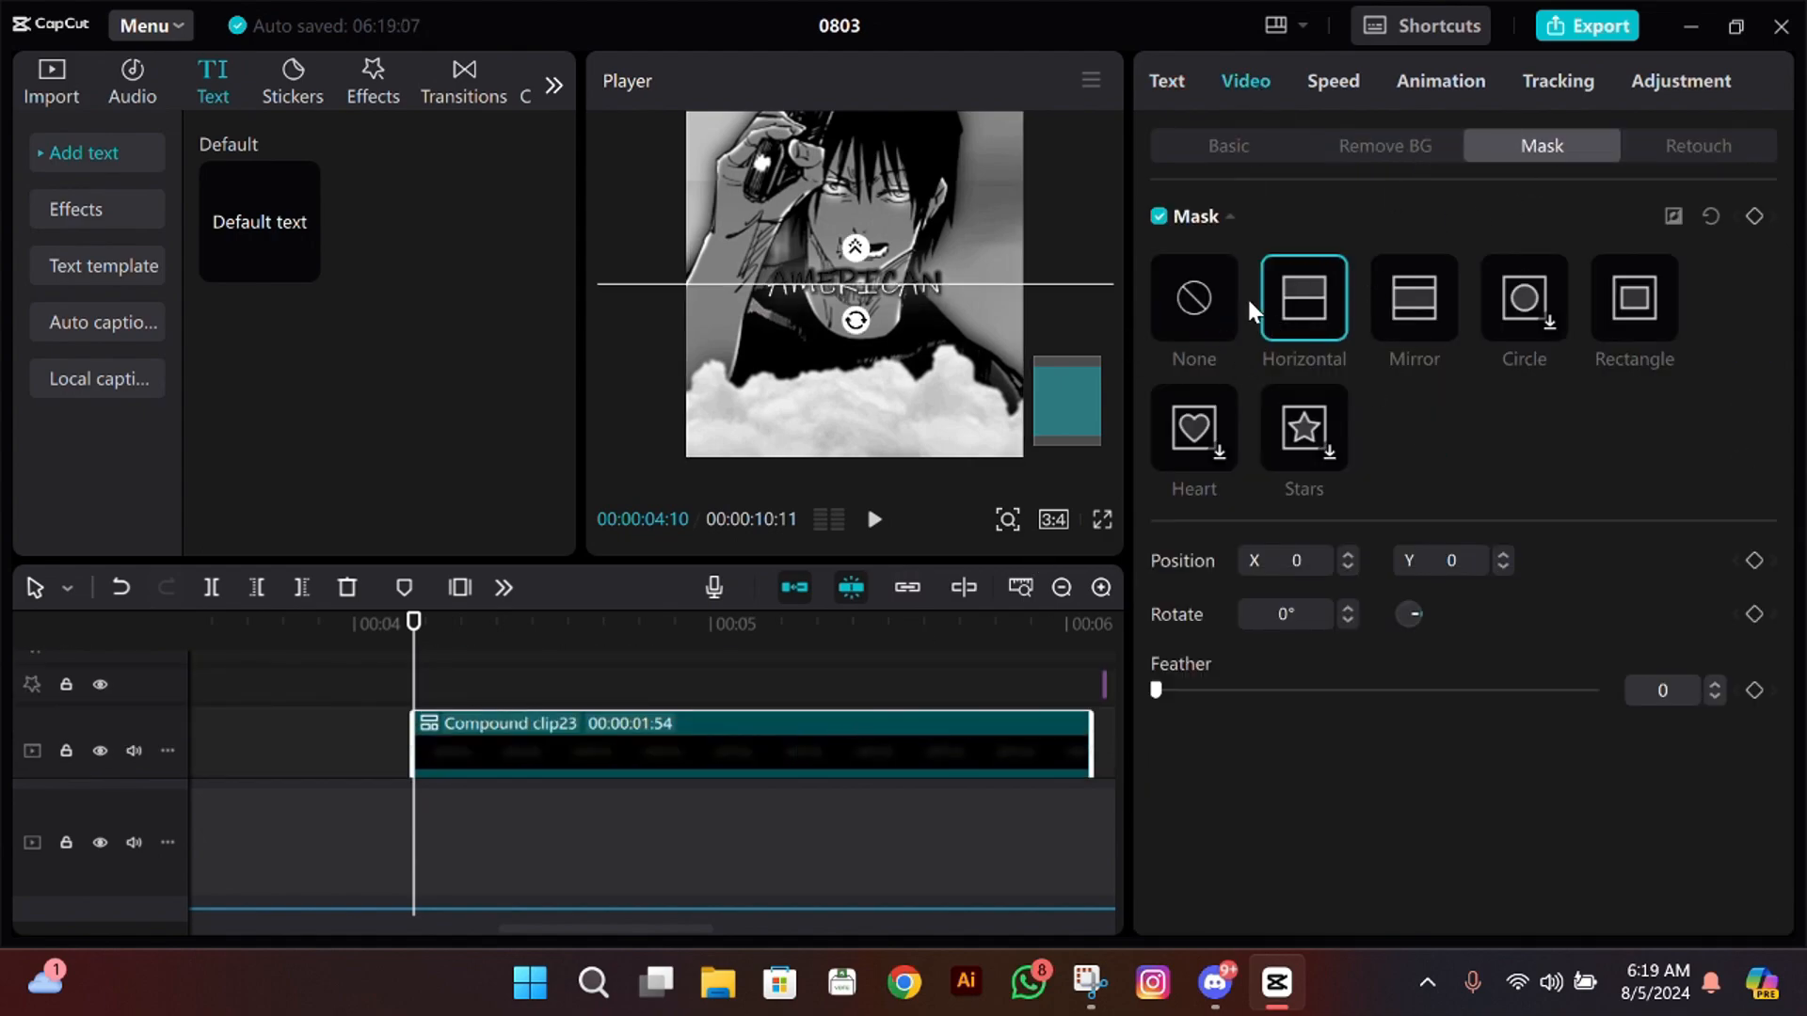
pyautogui.moveTo(1153, 689); pyautogui.dragTo(1198, 689)
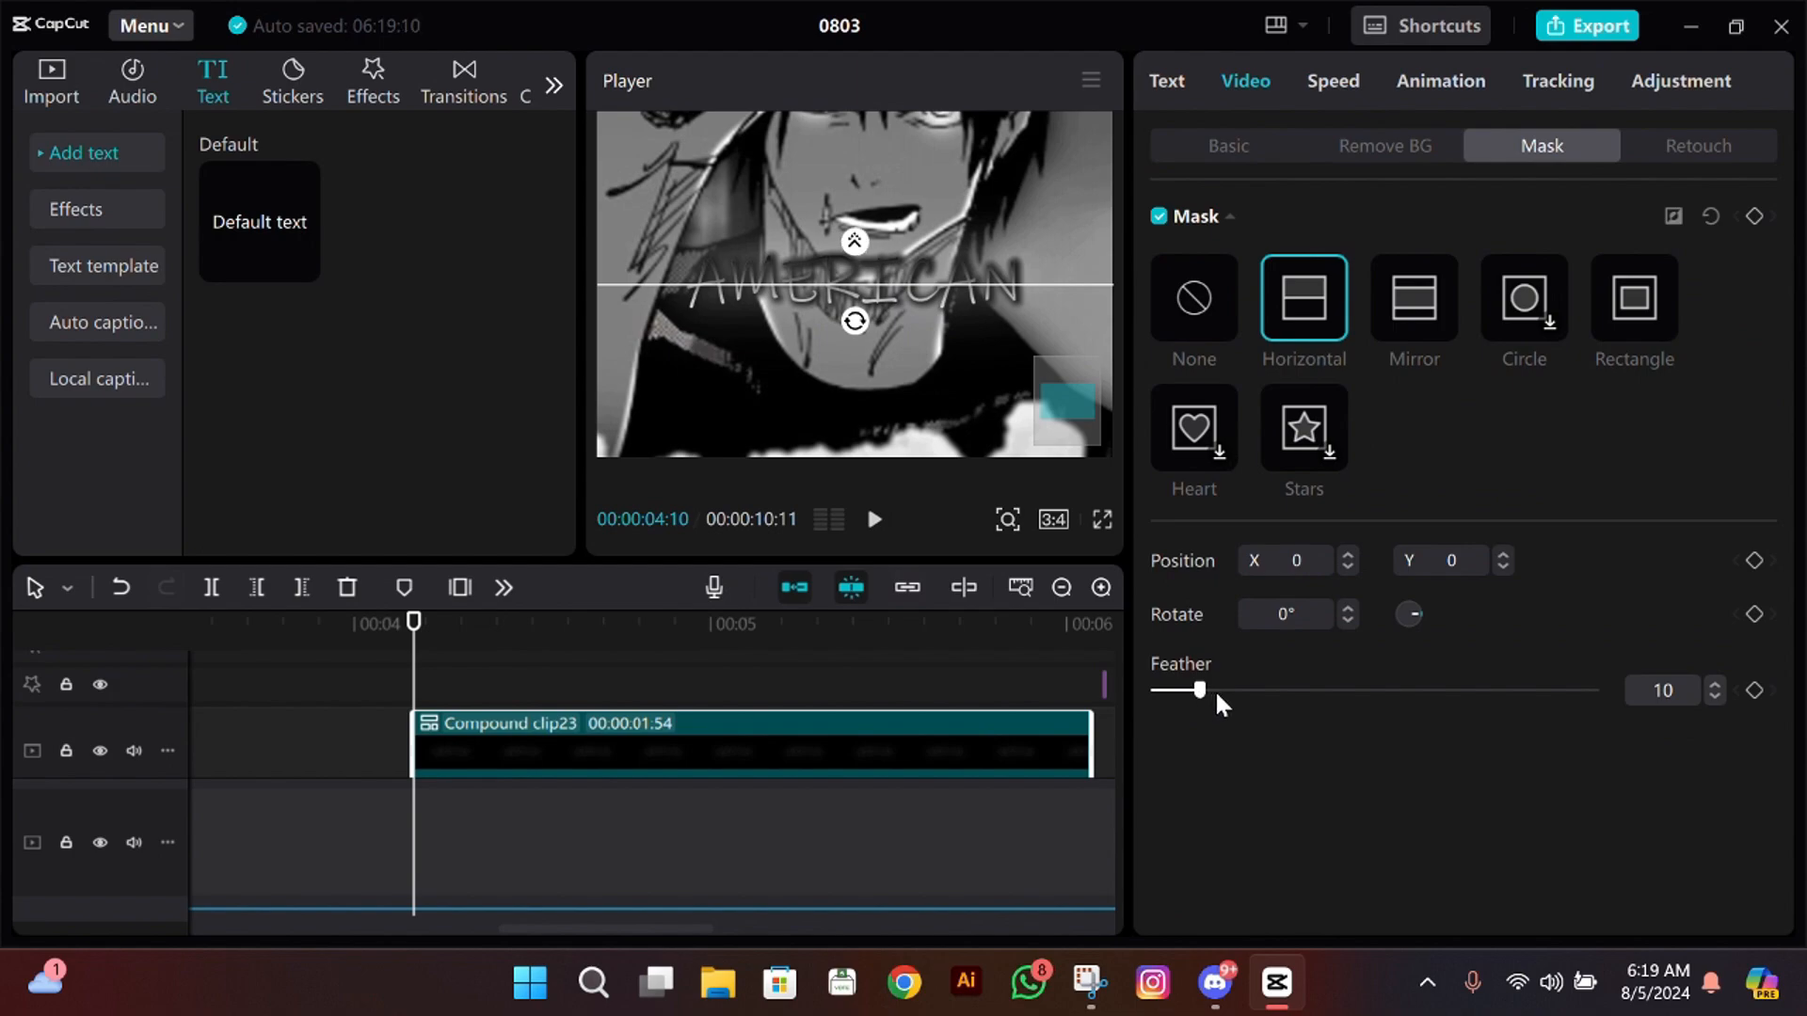